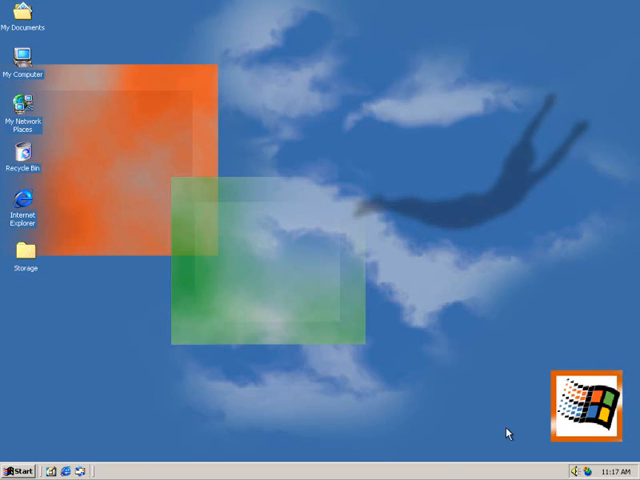
pyautogui.moveTo(502, 432)
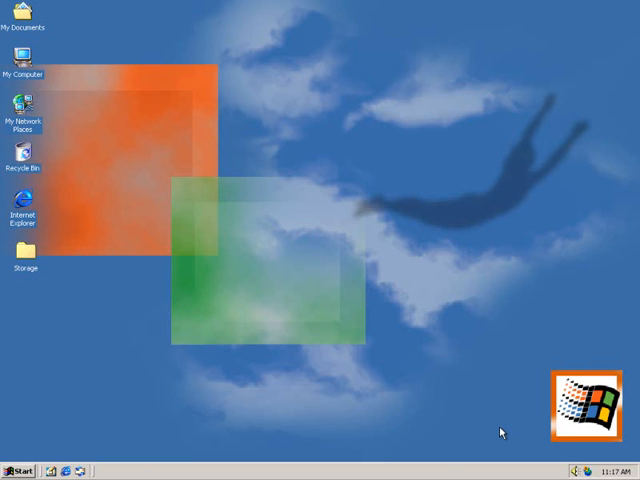
pyautogui.moveTo(505, 432)
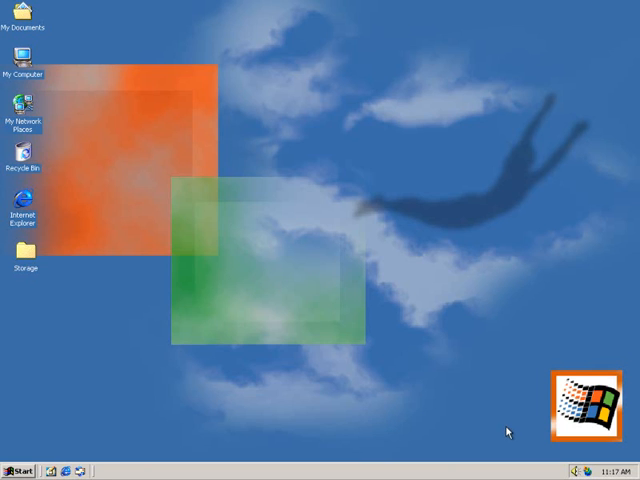
pyautogui.moveTo(25, 456)
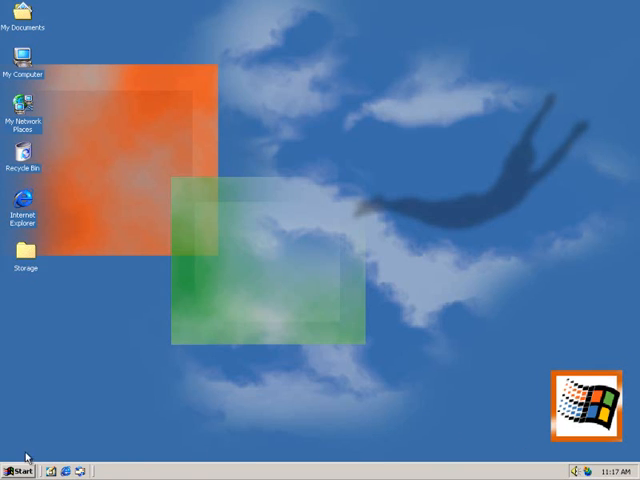
# - Open Control Panel from the Start menu's Settings to reach Users and Passwords
pyautogui.click(15, 467)
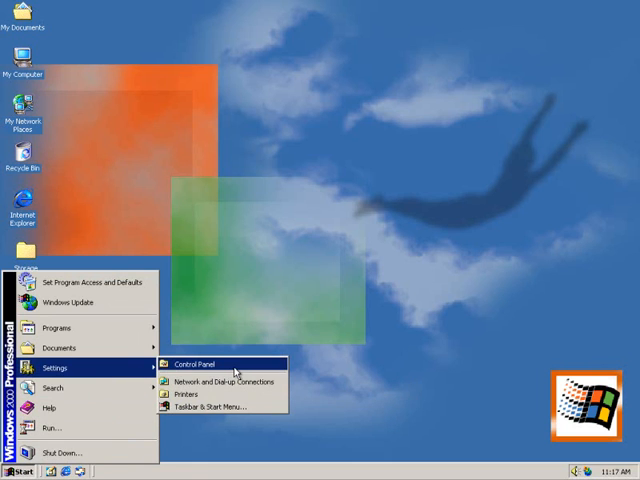
pyautogui.click(193, 364)
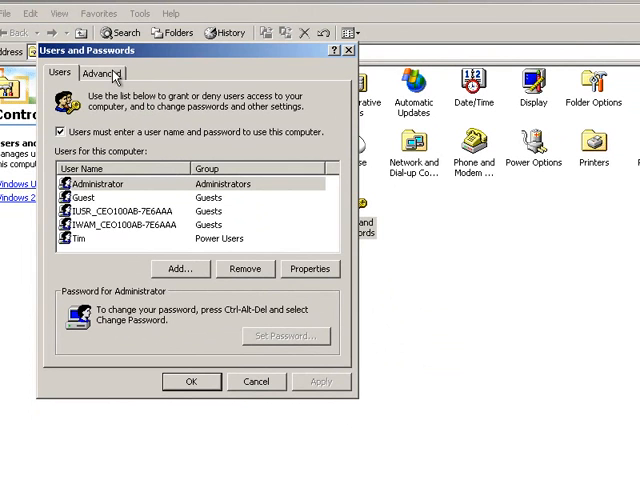
# - Enable 'Require users to press Ctrl-Alt-Delete before logging on' on the Advanced tab, apply, and confirm
pyautogui.click(101, 72)
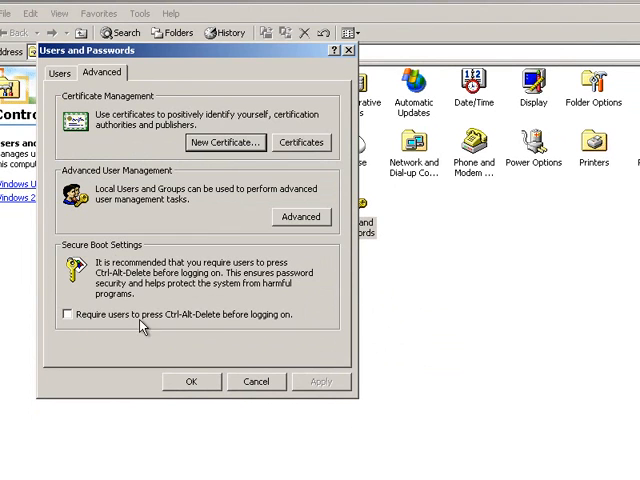
pyautogui.moveTo(240, 328)
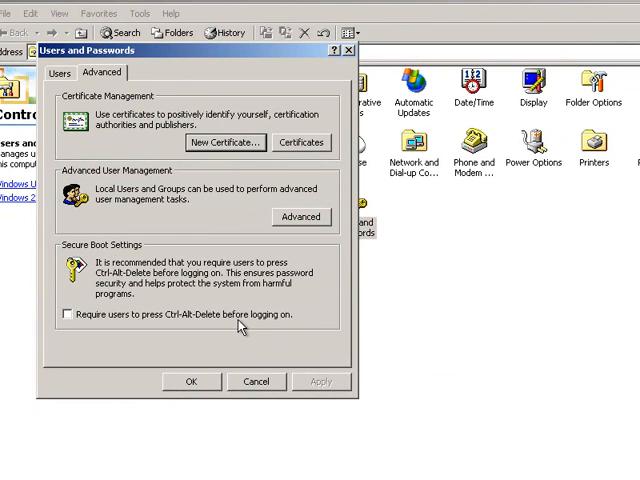
pyautogui.moveTo(30, 287)
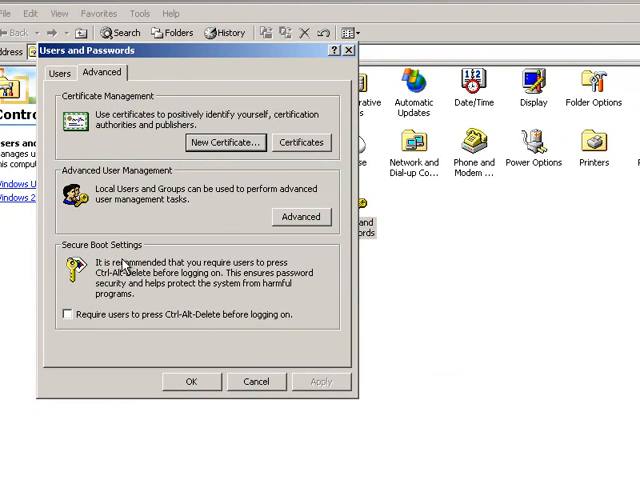
pyautogui.click(68, 314)
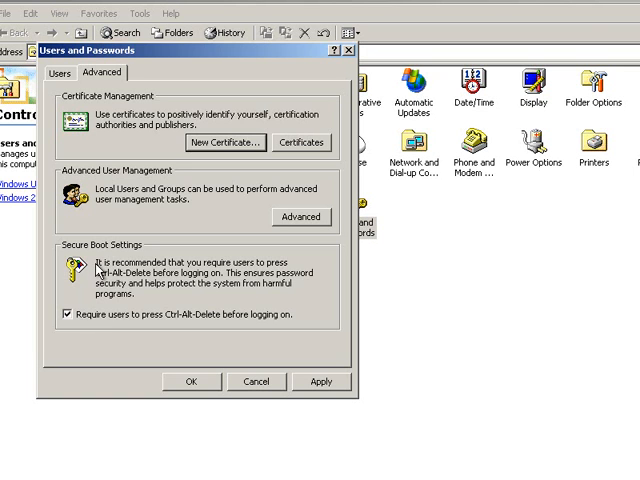
pyautogui.moveTo(213, 272)
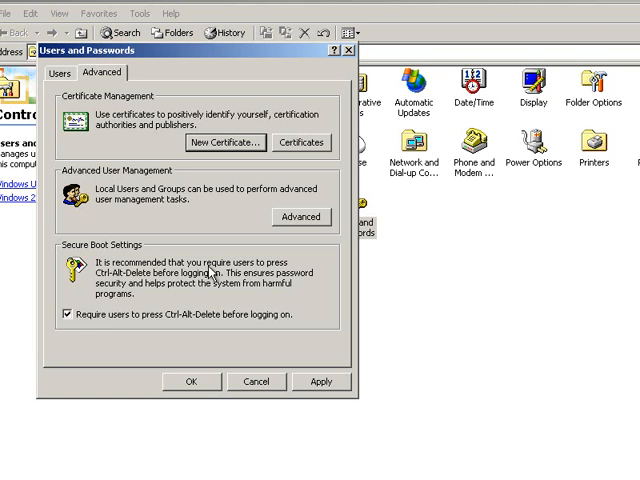
pyautogui.moveTo(108, 280)
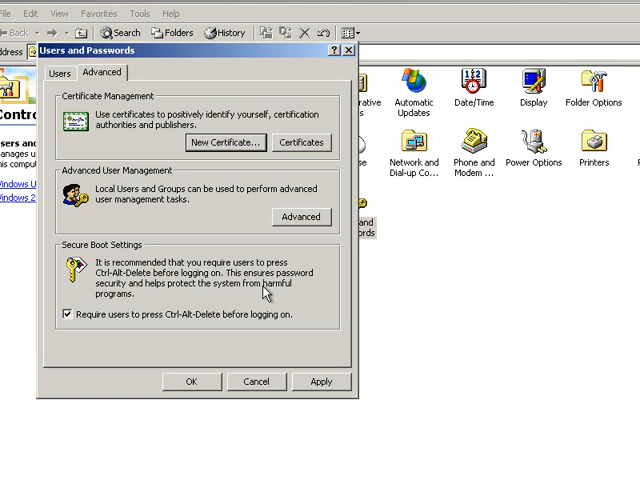
pyautogui.click(320, 381)
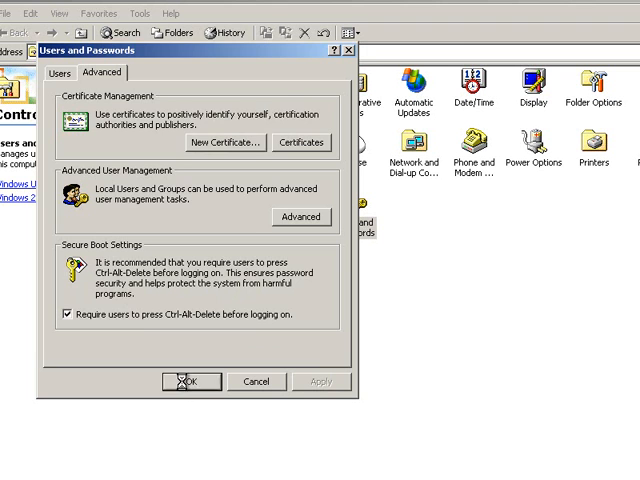
pyautogui.click(191, 381)
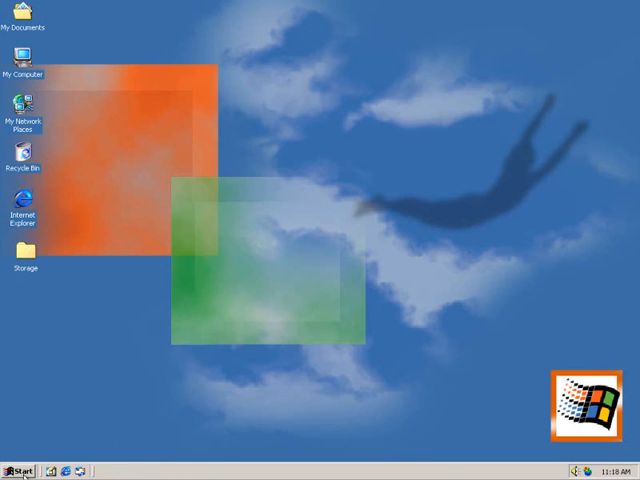
# - Open the Shut Down dialog and its 'What do you want the computer to do?' dropdown
pyautogui.click(18, 471)
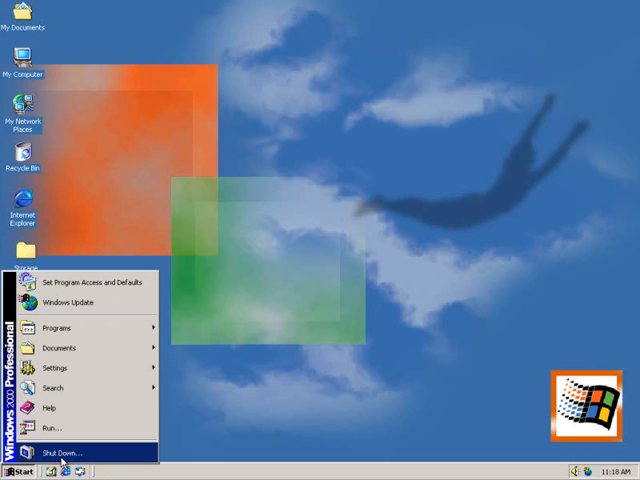
pyautogui.click(64, 452)
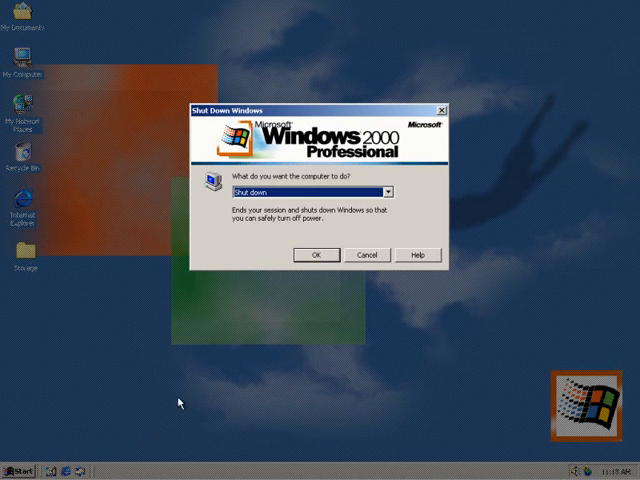
pyautogui.moveTo(198, 371)
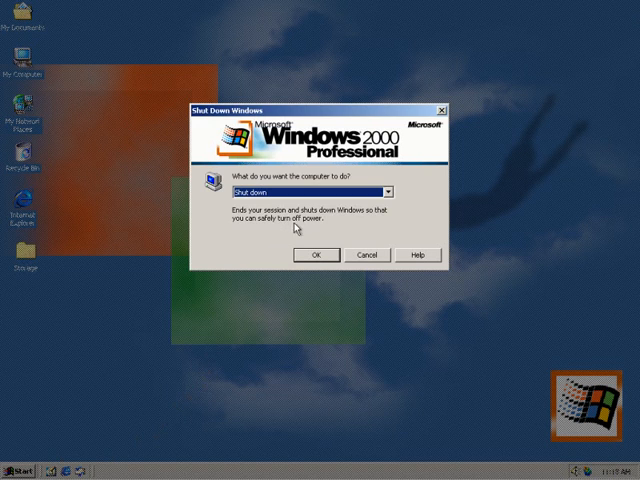
pyautogui.click(398, 191)
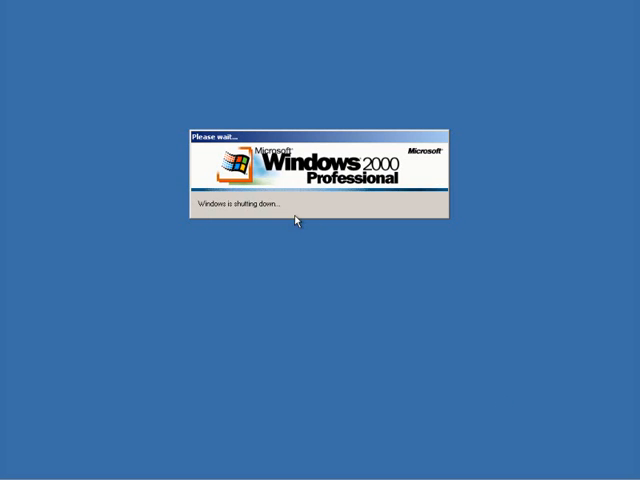
pyautogui.moveTo(357, 294)
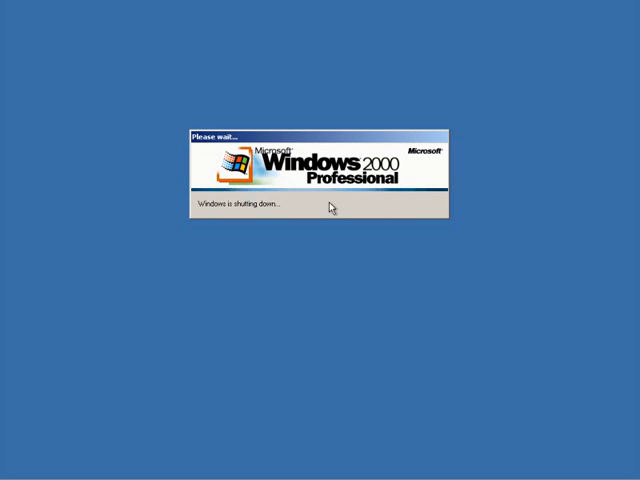
pyautogui.moveTo(283, 209)
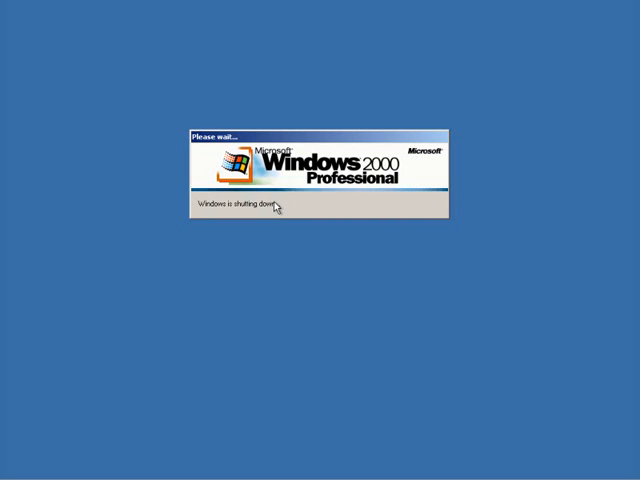
pyautogui.moveTo(291, 201)
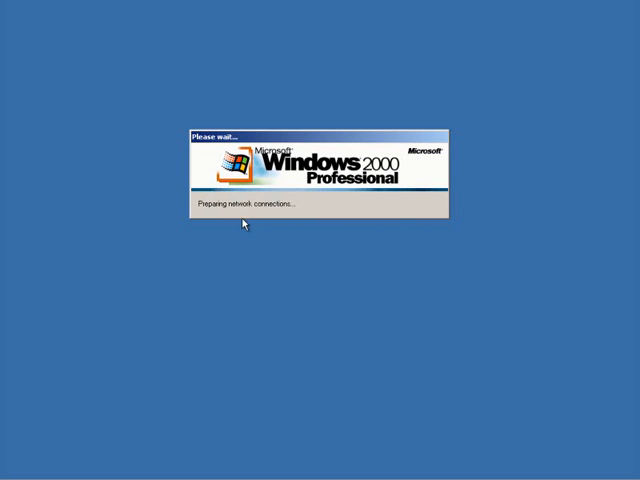
pyautogui.moveTo(311, 227)
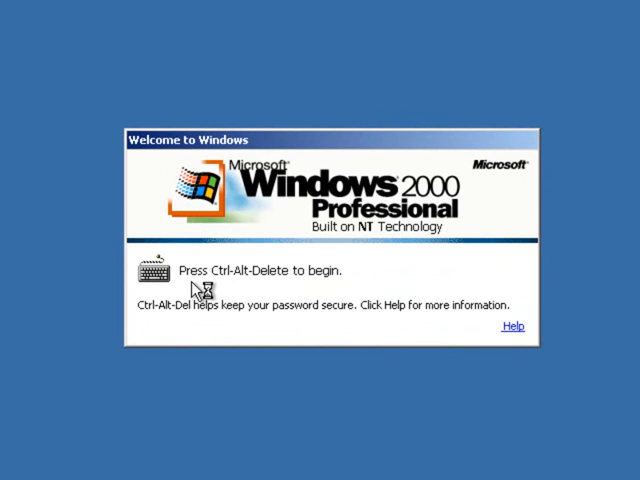
pyautogui.moveTo(344, 290)
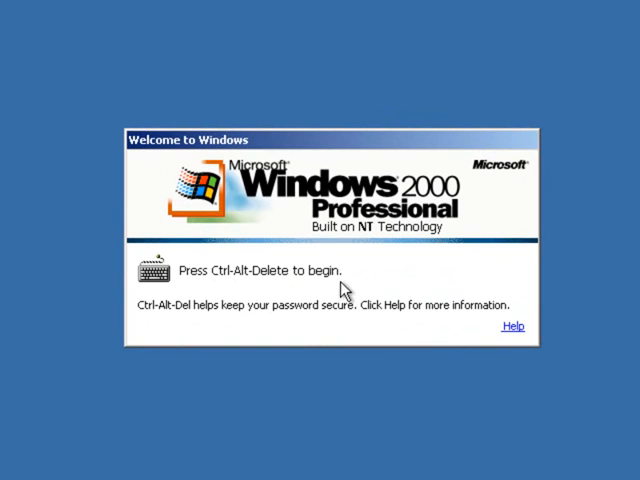
pyautogui.moveTo(200, 330)
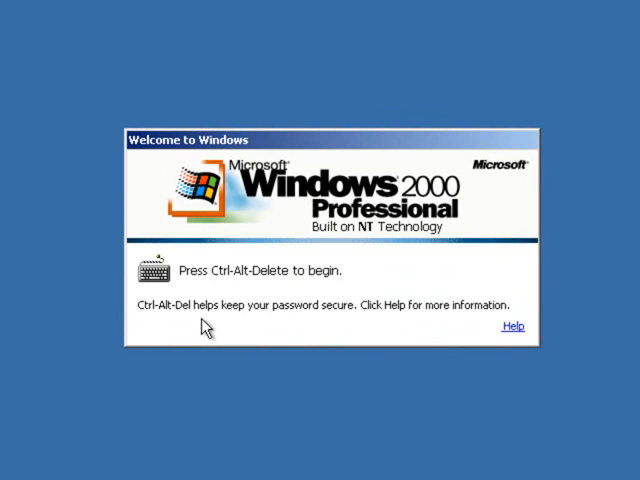
pyautogui.moveTo(360, 330)
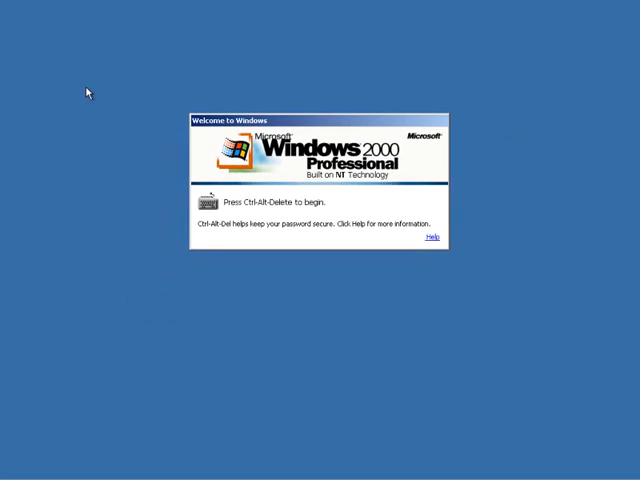
pyautogui.moveTo(30, 23)
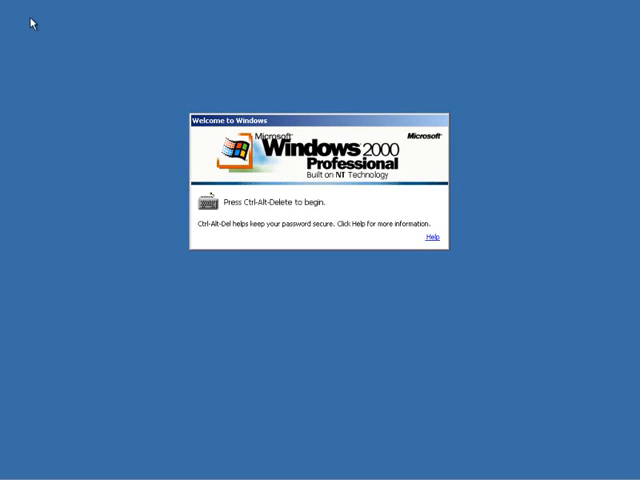
pyautogui.moveTo(33, 27)
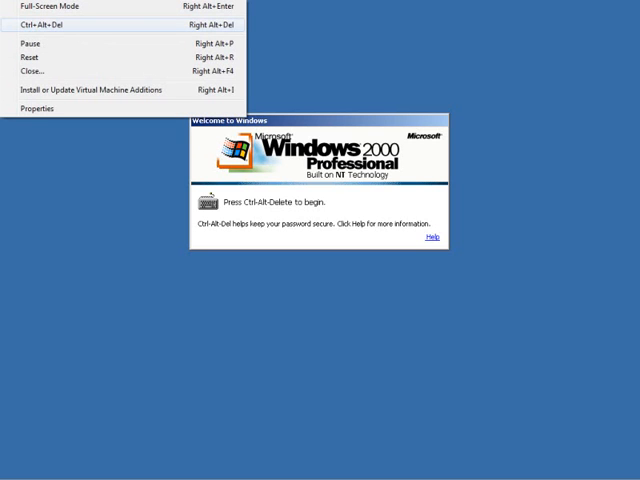
# - Send Ctrl+Alt+Del to the guest and log on as Administrator with the password
pyautogui.click(37, 23)
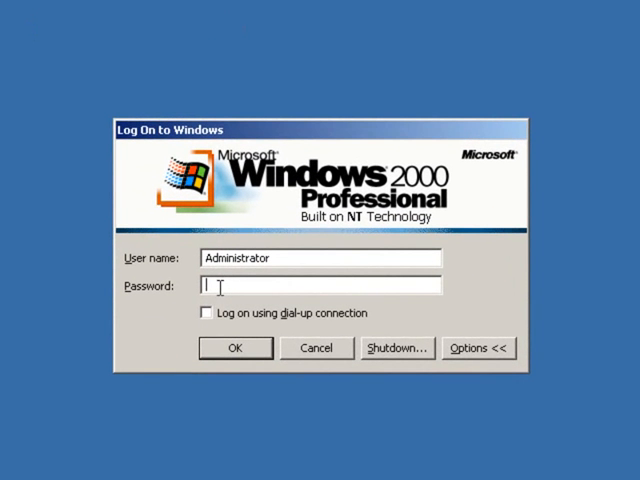
pyautogui.write('*')
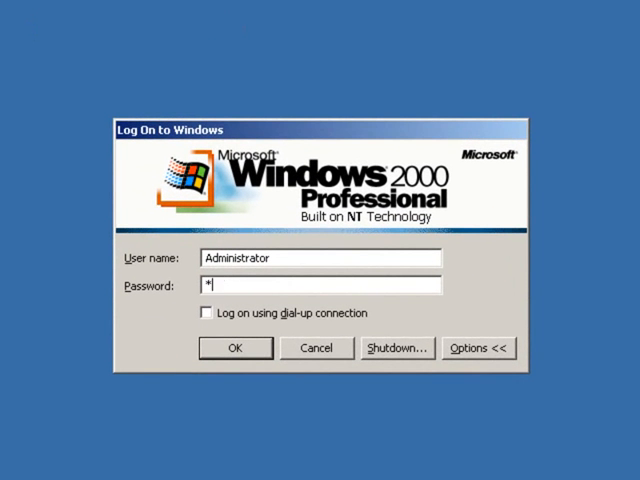
pyautogui.write('****')
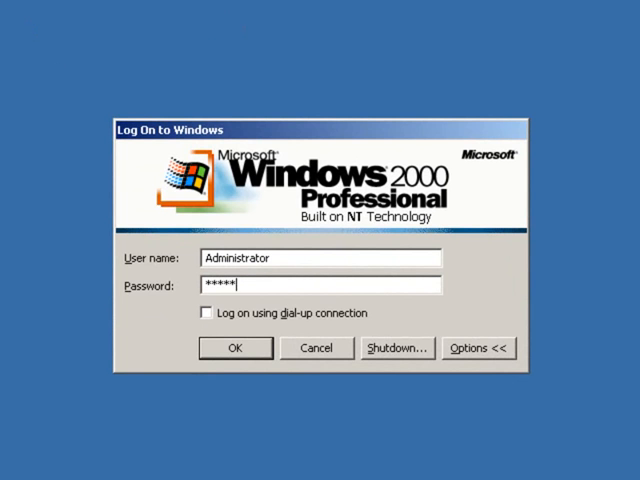
pyautogui.click(235, 348)
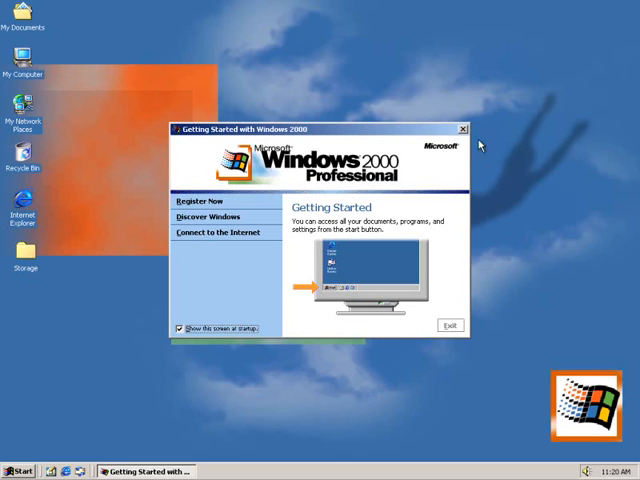
pyautogui.moveTo(461, 130)
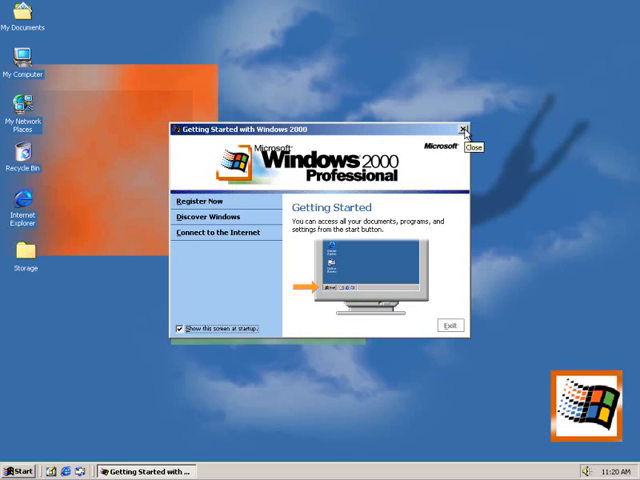
# - Close the Getting Started with Windows 2000 window
pyautogui.click(464, 130)
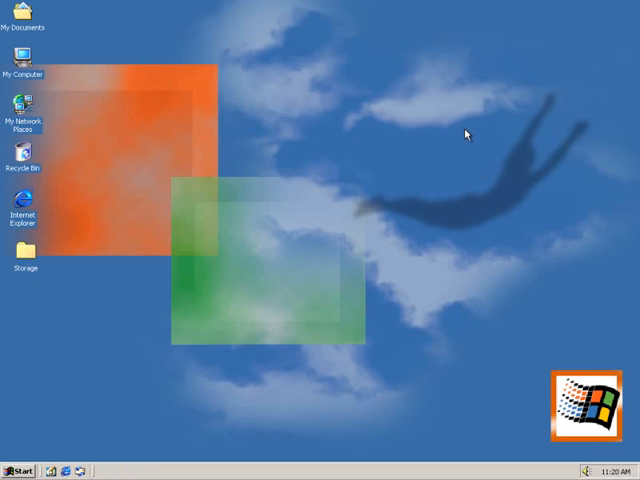
pyautogui.moveTo(435, 158)
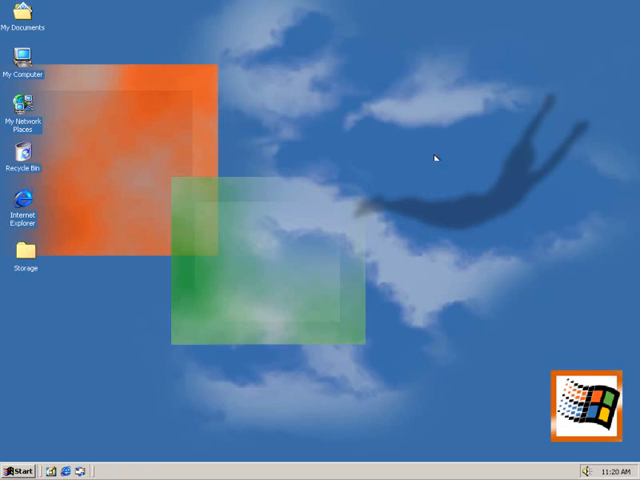